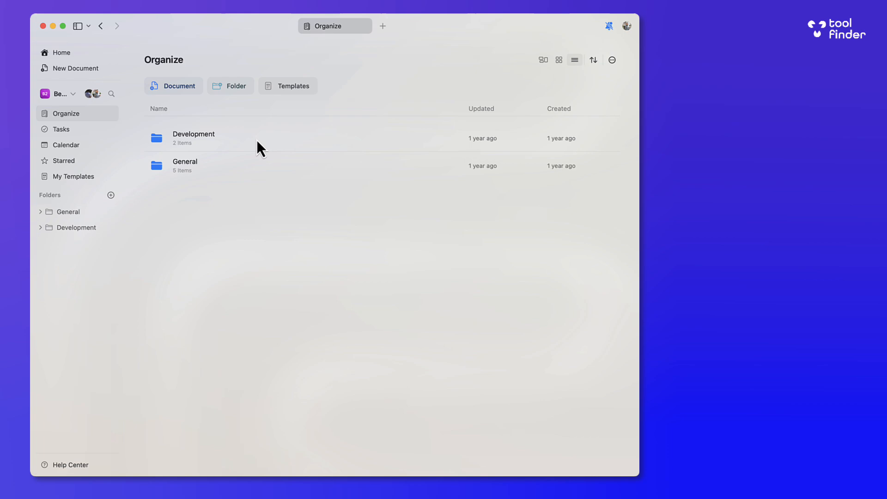
Step: Create a new document, apply the Morning style with its desert cover, and title it 'Document'
{"action": "left_click", "coordinate": [75, 67]}
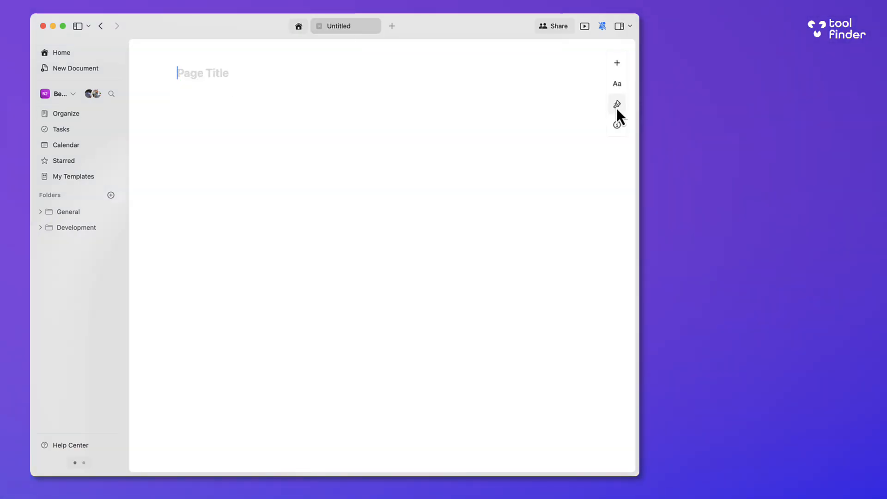
{"action": "left_click", "coordinate": [616, 104]}
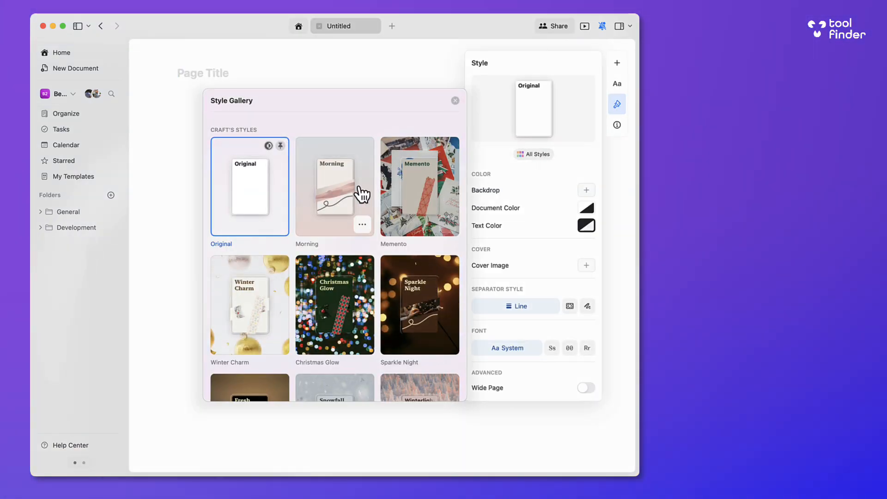
{"action": "left_click", "coordinate": [334, 187]}
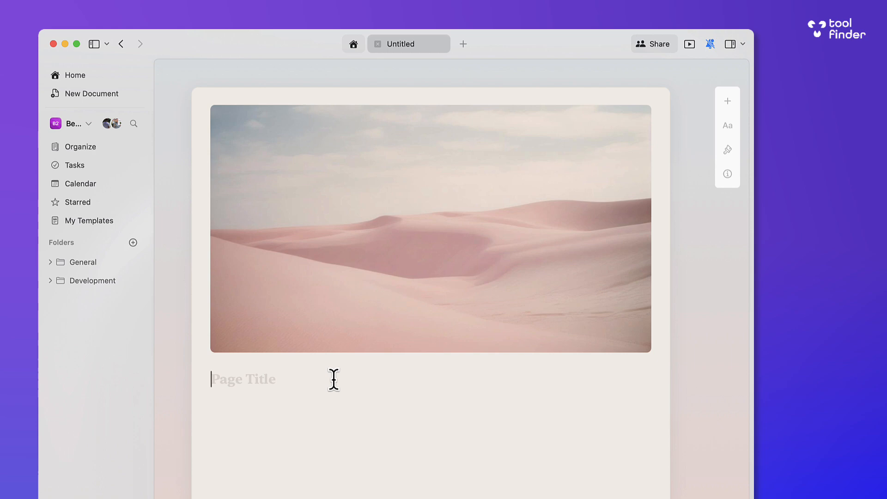
{"action": "type", "text": "Document"}
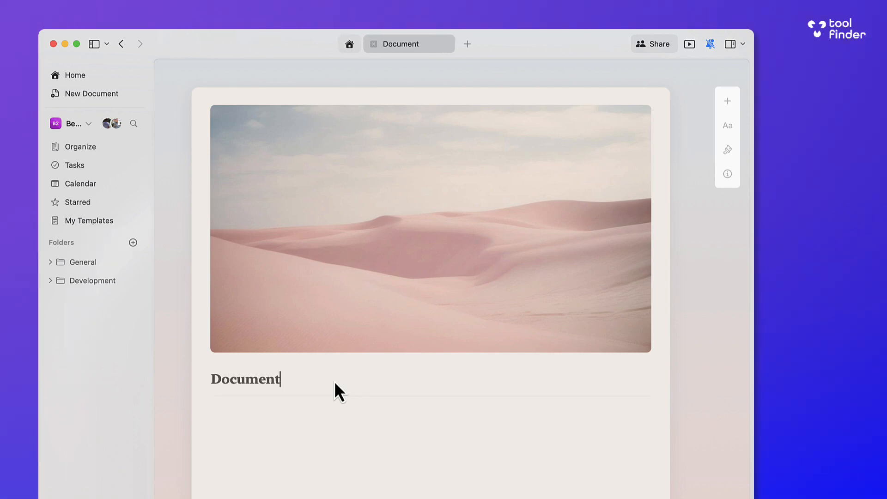
Step: Dismiss the Share popover and insert a card block in the body via /card
{"action": "left_click", "coordinate": [653, 43]}
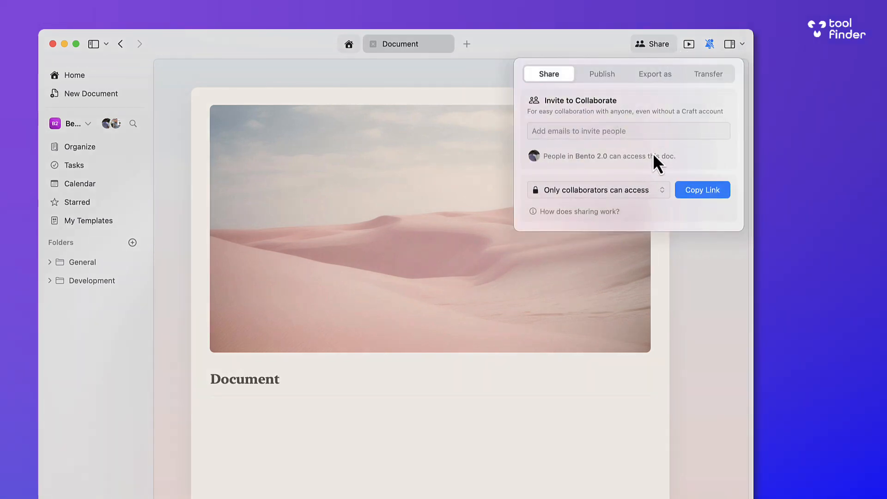
{"action": "left_click", "coordinate": [413, 378]}
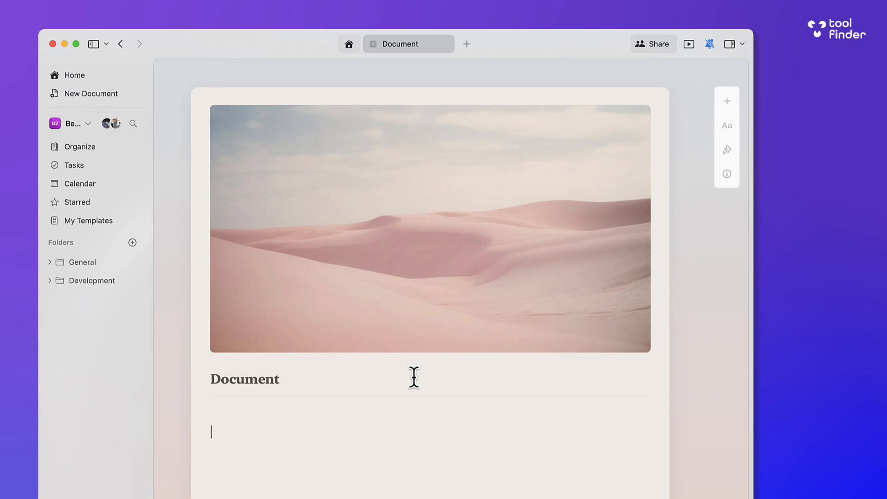
{"action": "type", "text": "/car"}
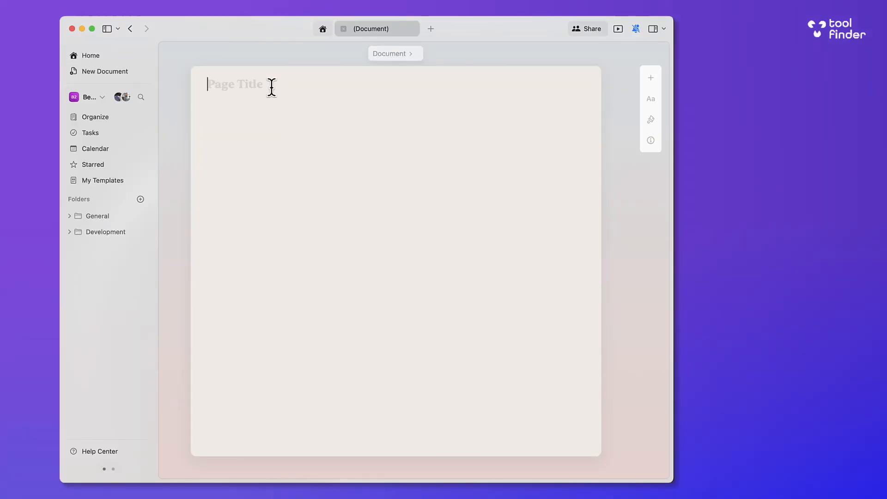
Step: Title the card 'Internal Wiki', then go to the Tasks page
{"action": "type", "text": "Internal Wiki"}
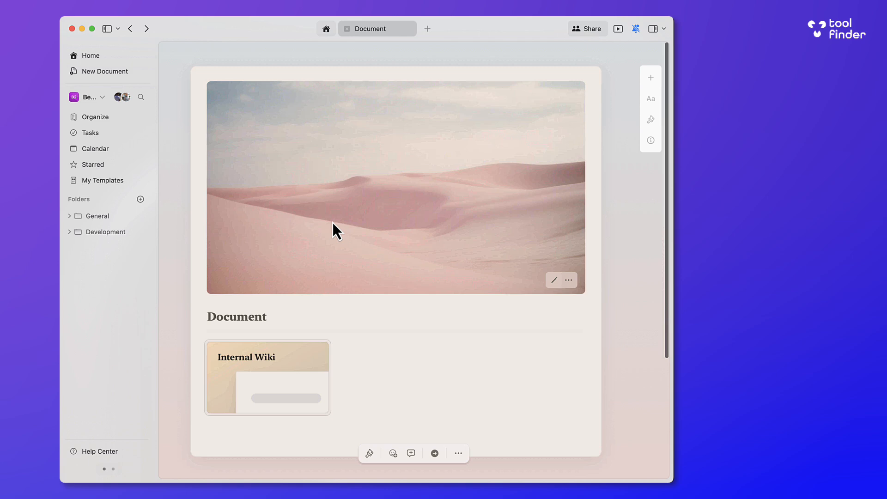
{"action": "left_click", "coordinate": [90, 132]}
{"action": "type", "text": "Tas"}
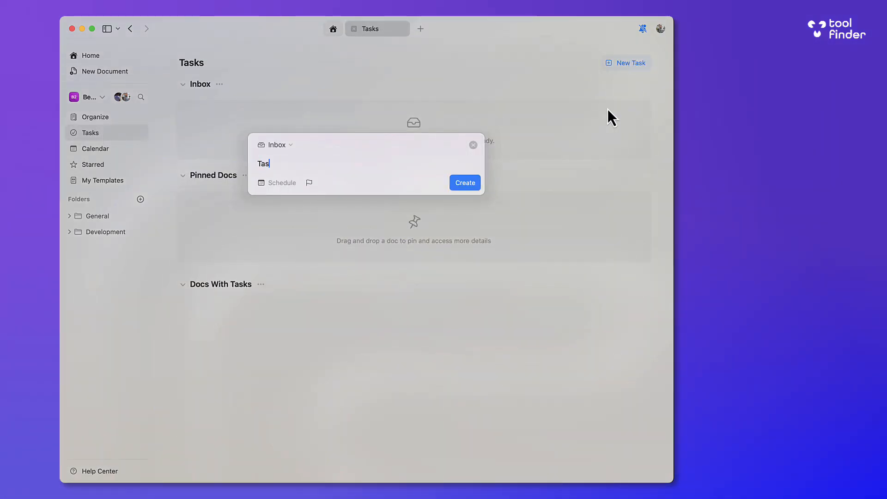
Step: Add 'Task ABC' to the Inbox dated Dec 21, then show the Organize list with Document
{"action": "left_click", "coordinate": [464, 182]}
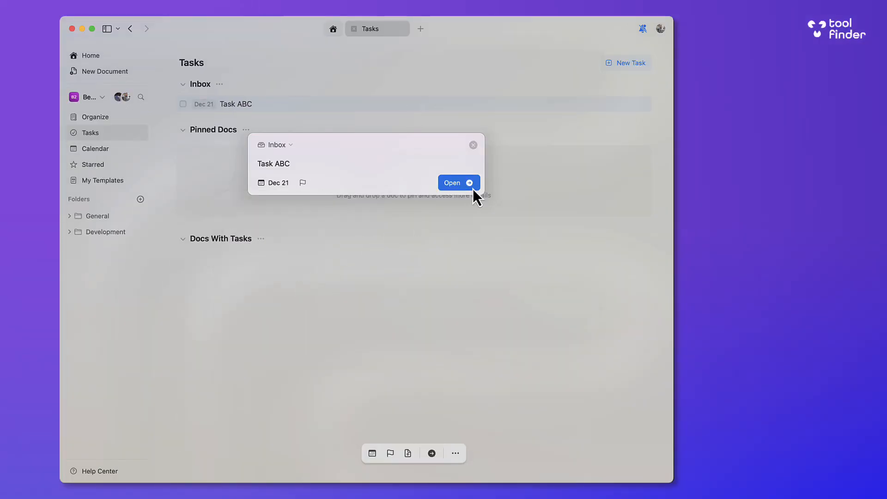
{"action": "left_click", "coordinate": [95, 148]}
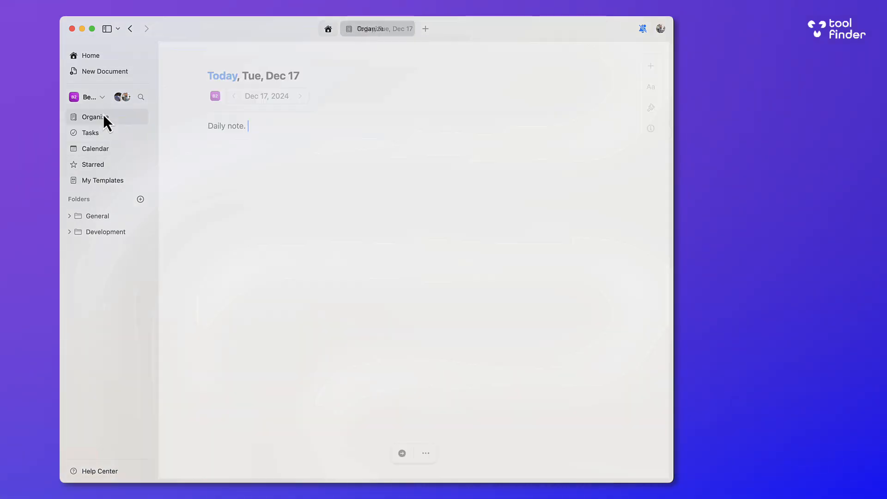
{"action": "left_click", "coordinate": [95, 116]}
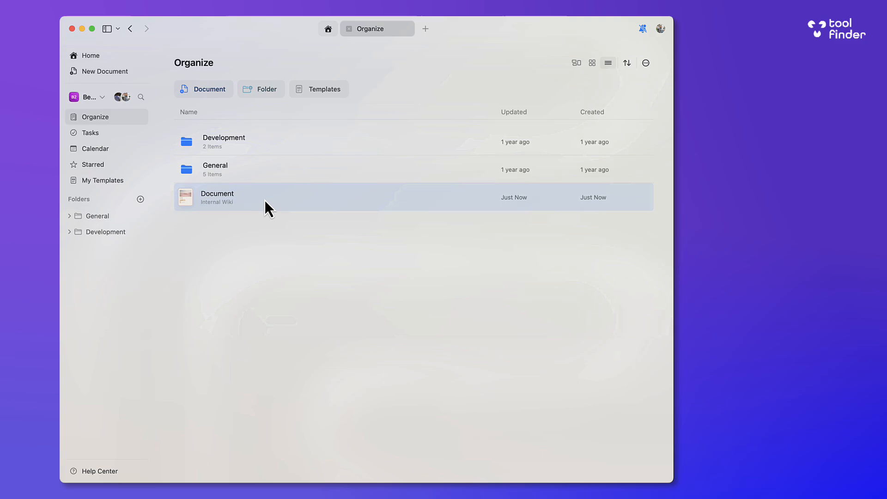